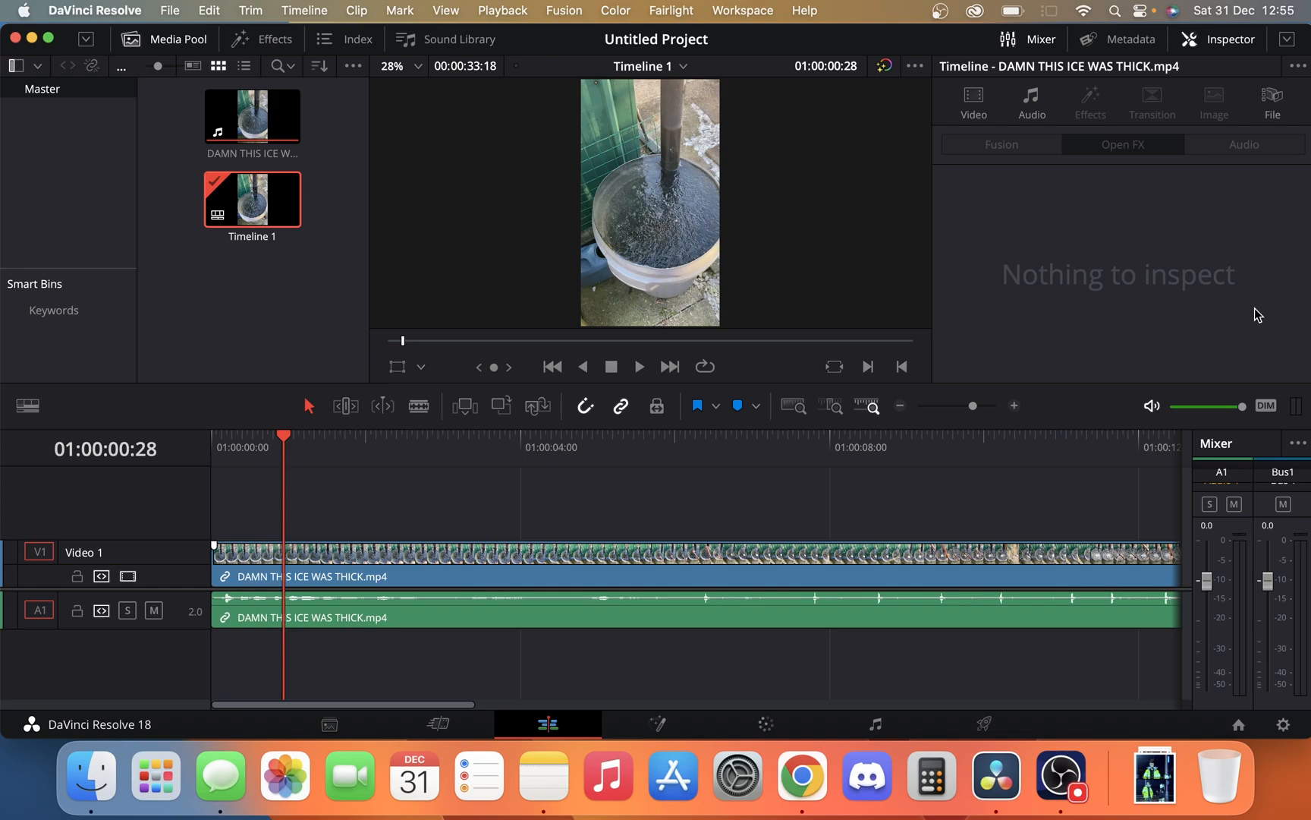
{"action": "mouse_move", "coordinate": [587, 588]}
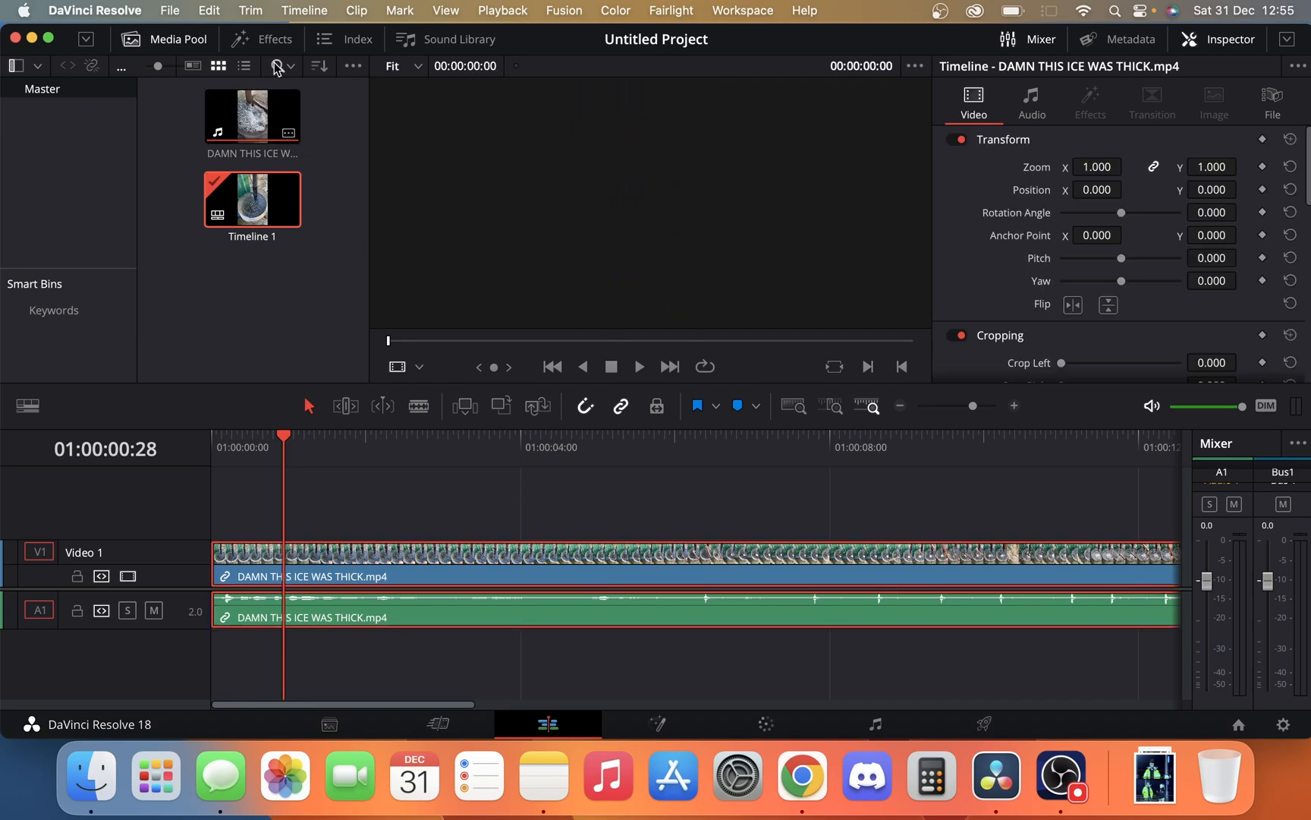
- Open the Effects Library to show the Resolve FX Blur list with Gaussian Blur
{"action": "left_click", "coordinate": [263, 39]}
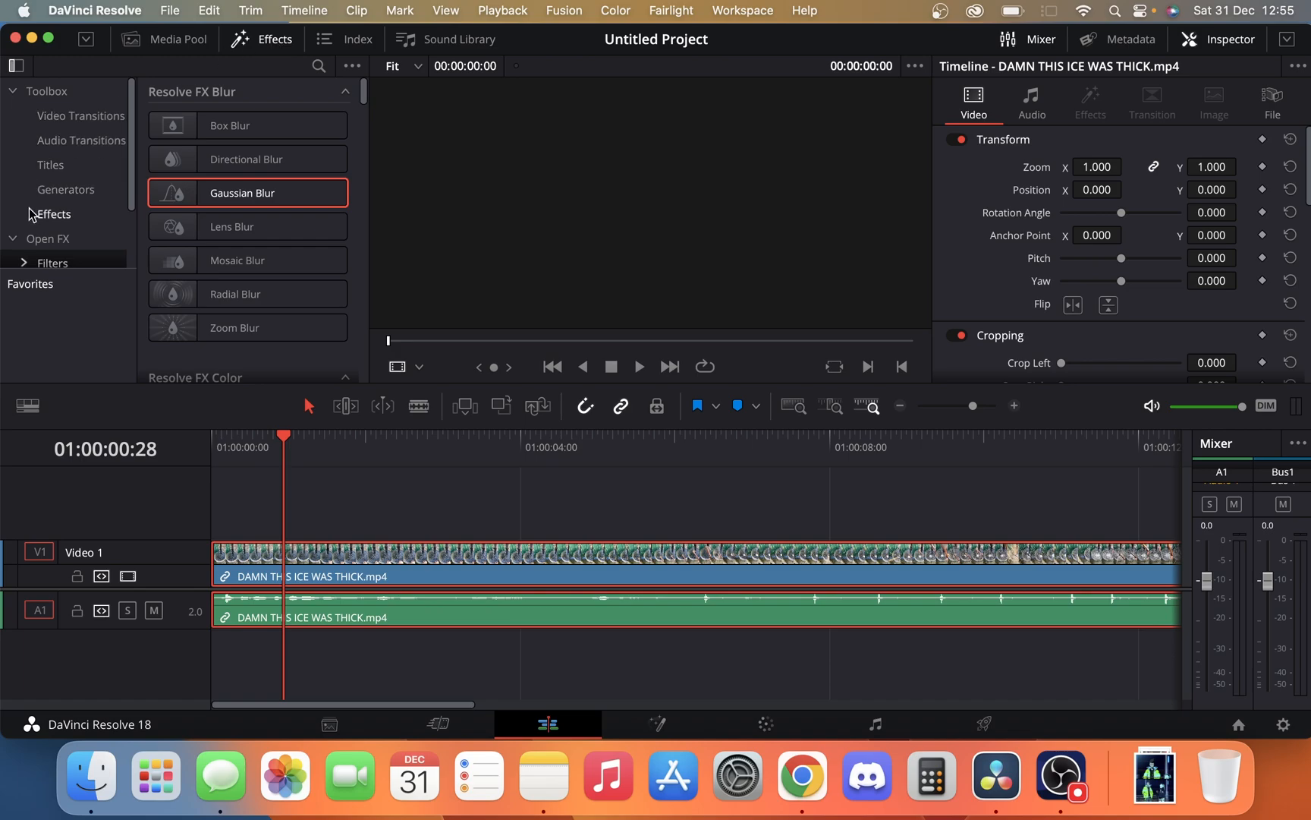
{"action": "mouse_move", "coordinate": [82, 171]}
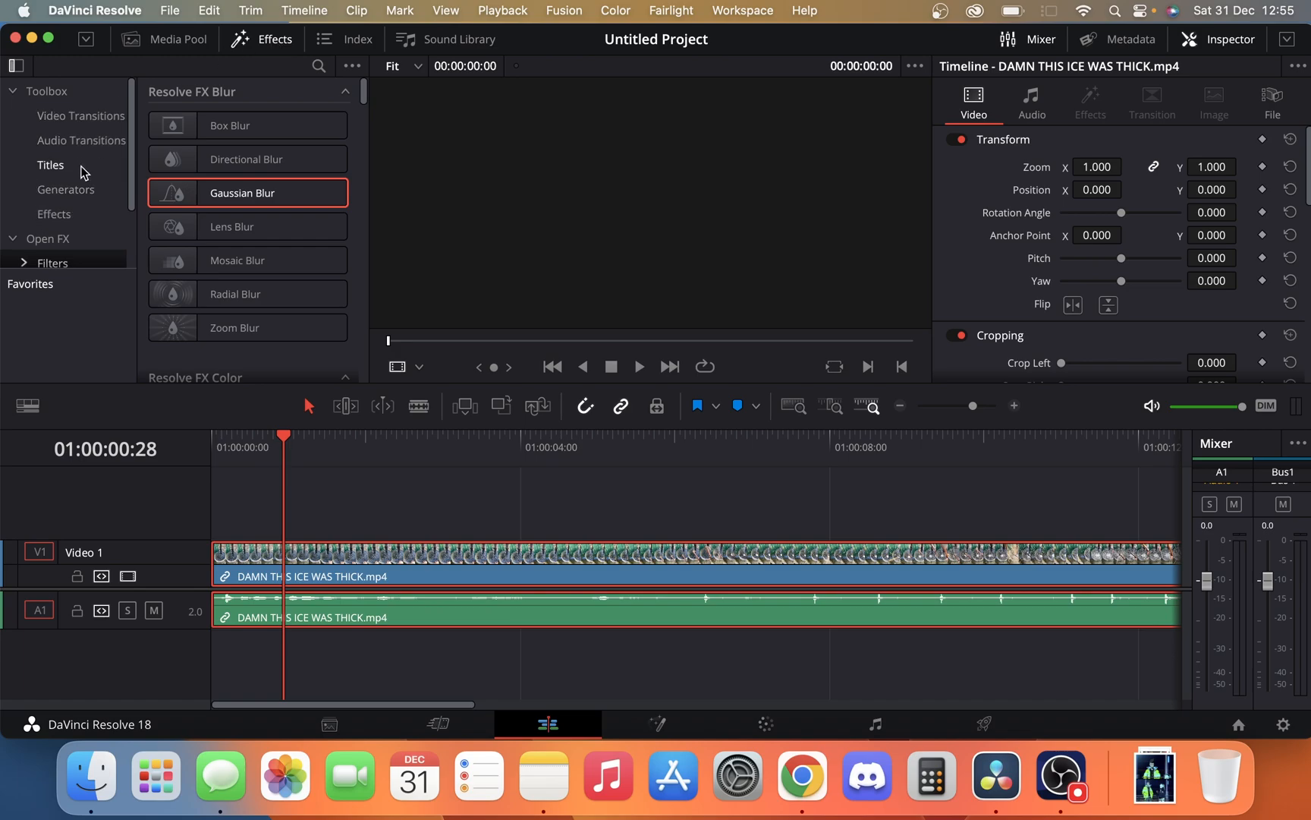
- Show the Open FX filters so Gaussian Blur can be dragged onto the V1 ice clip
{"action": "left_click", "coordinate": [47, 239]}
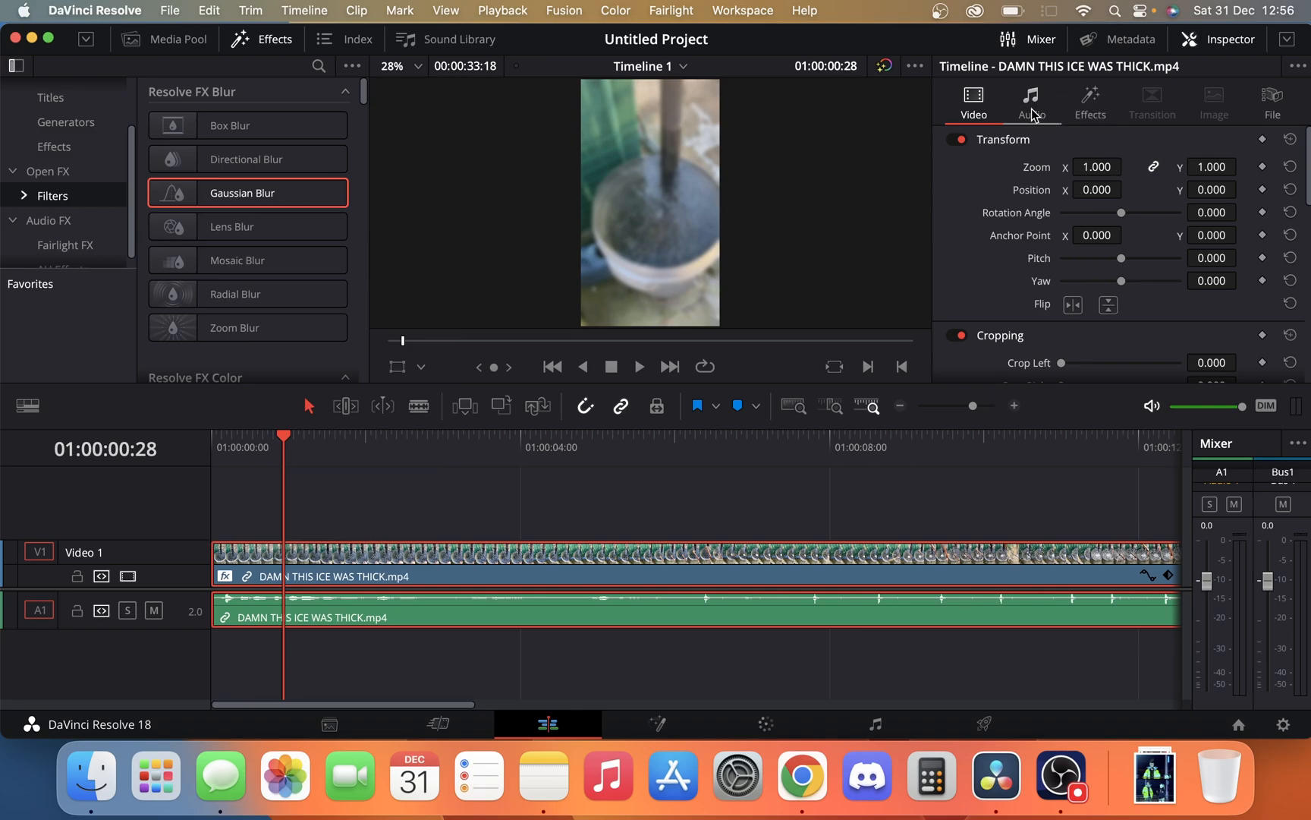
- Test Gaussian Blur strength values in the Inspector, then settle on 0.860
{"action": "left_click", "coordinate": [1090, 102]}
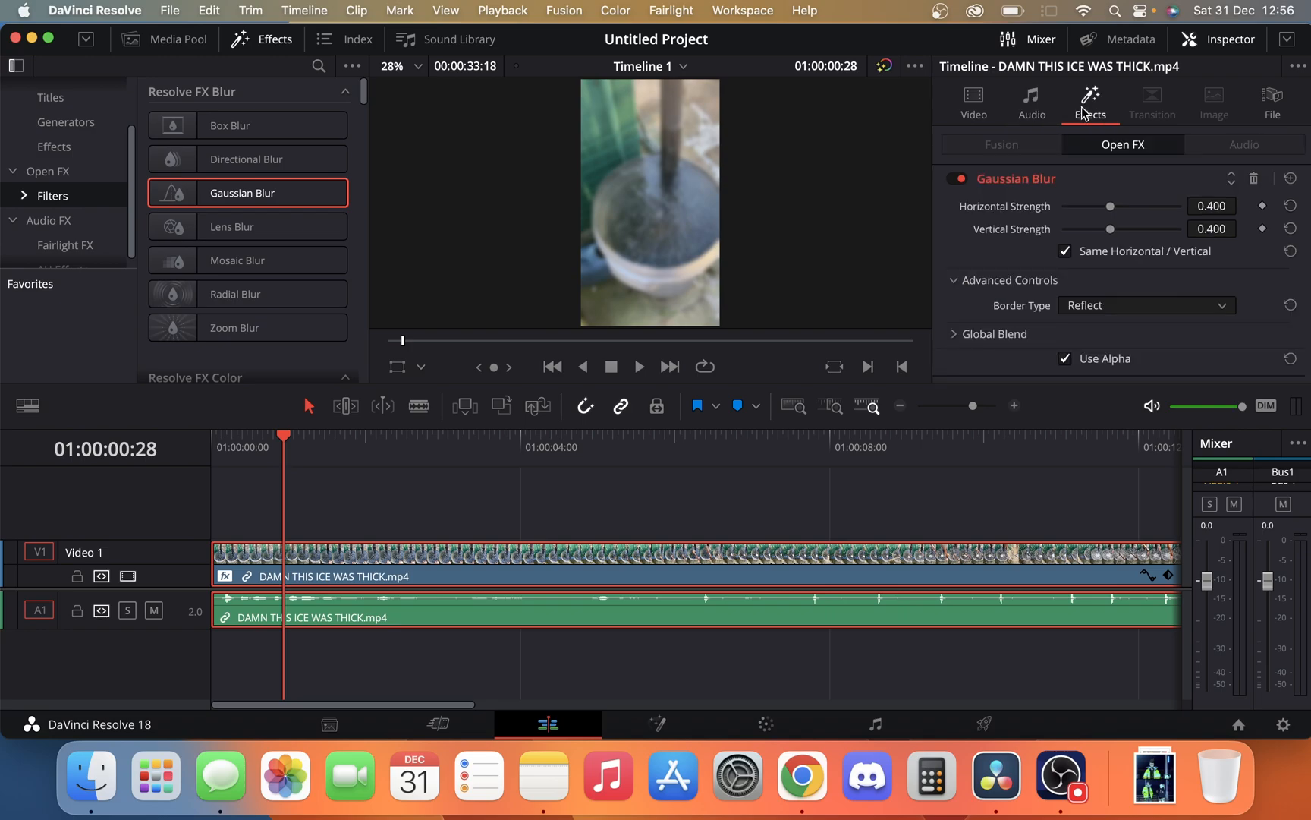
{"action": "mouse_move", "coordinate": [1105, 209]}
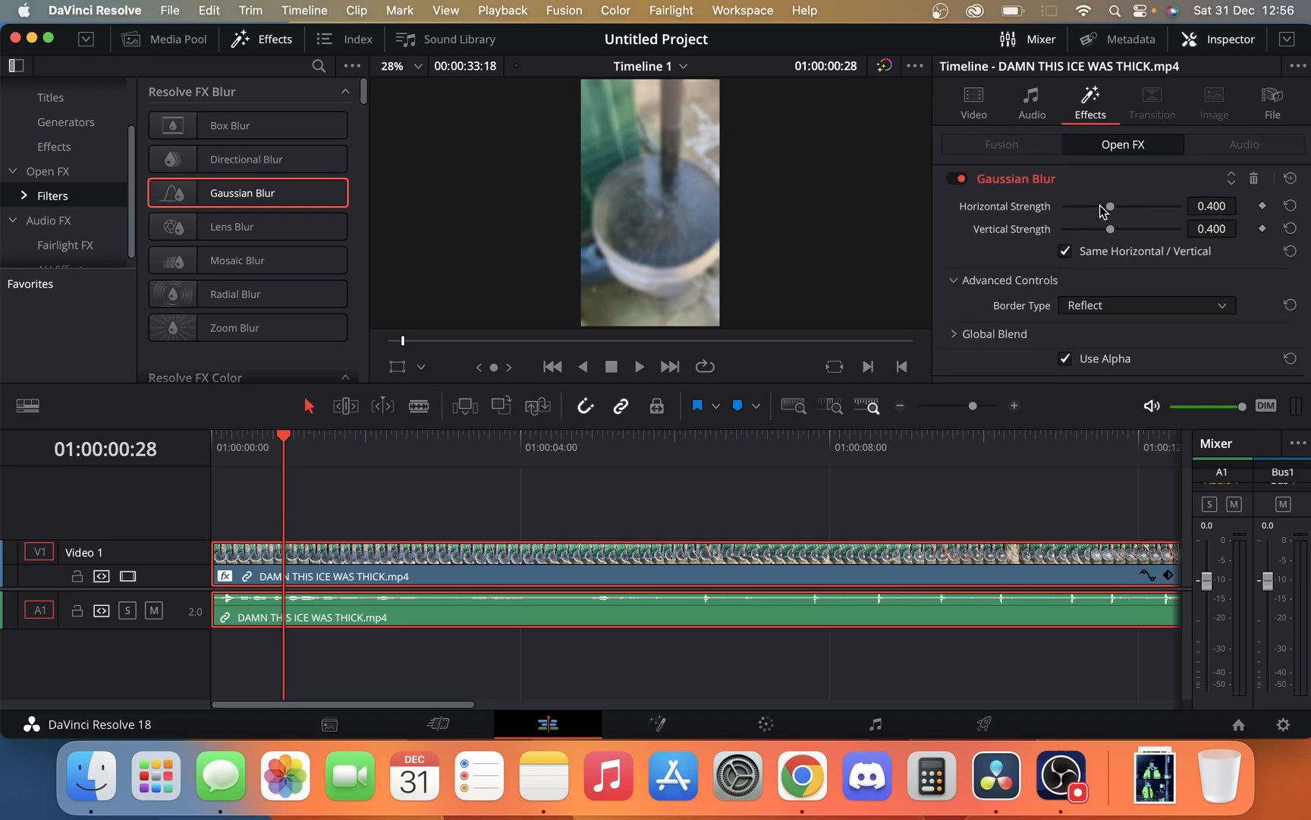
{"action": "left_click_drag", "start_coordinate": [1111, 207], "coordinate": [1114, 206]}
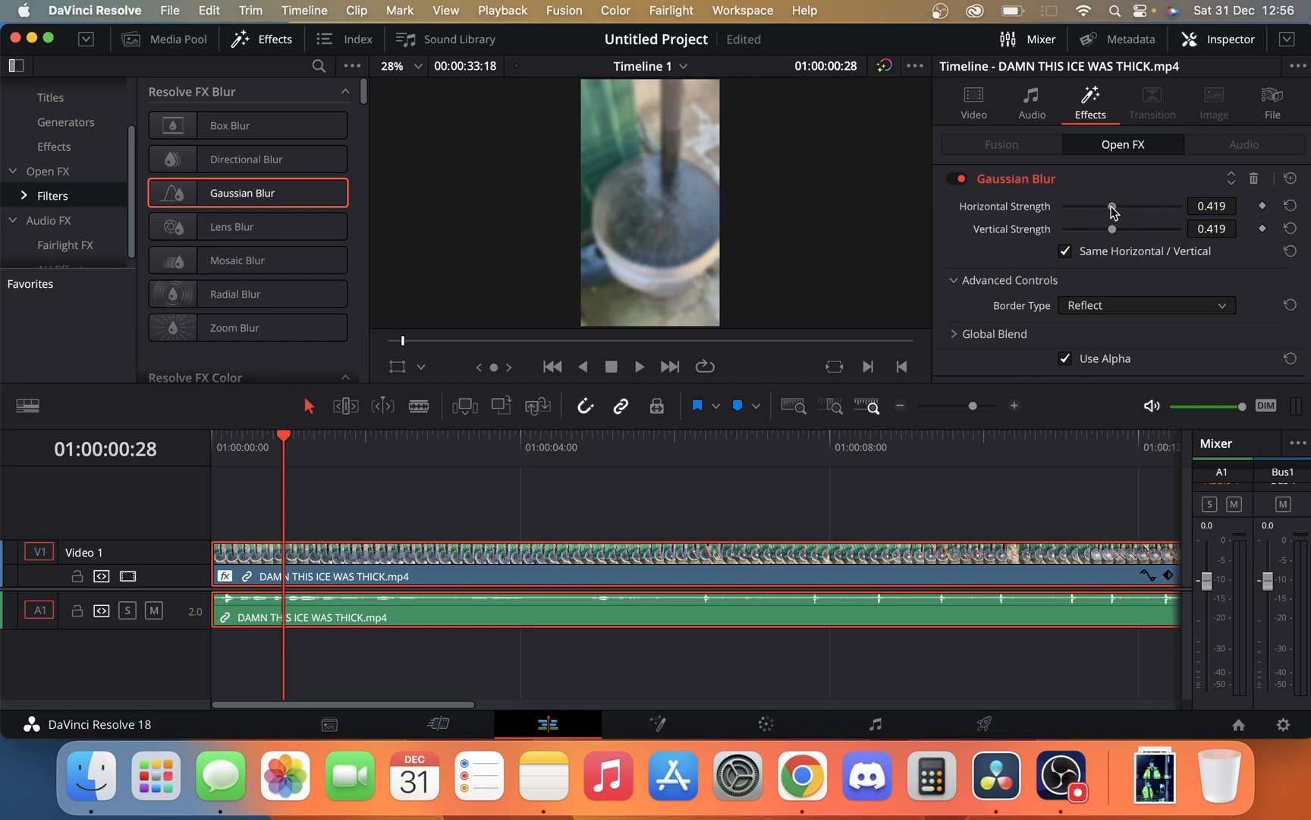
{"action": "left_click_drag", "start_coordinate": [1113, 206], "coordinate": [1179, 206]}
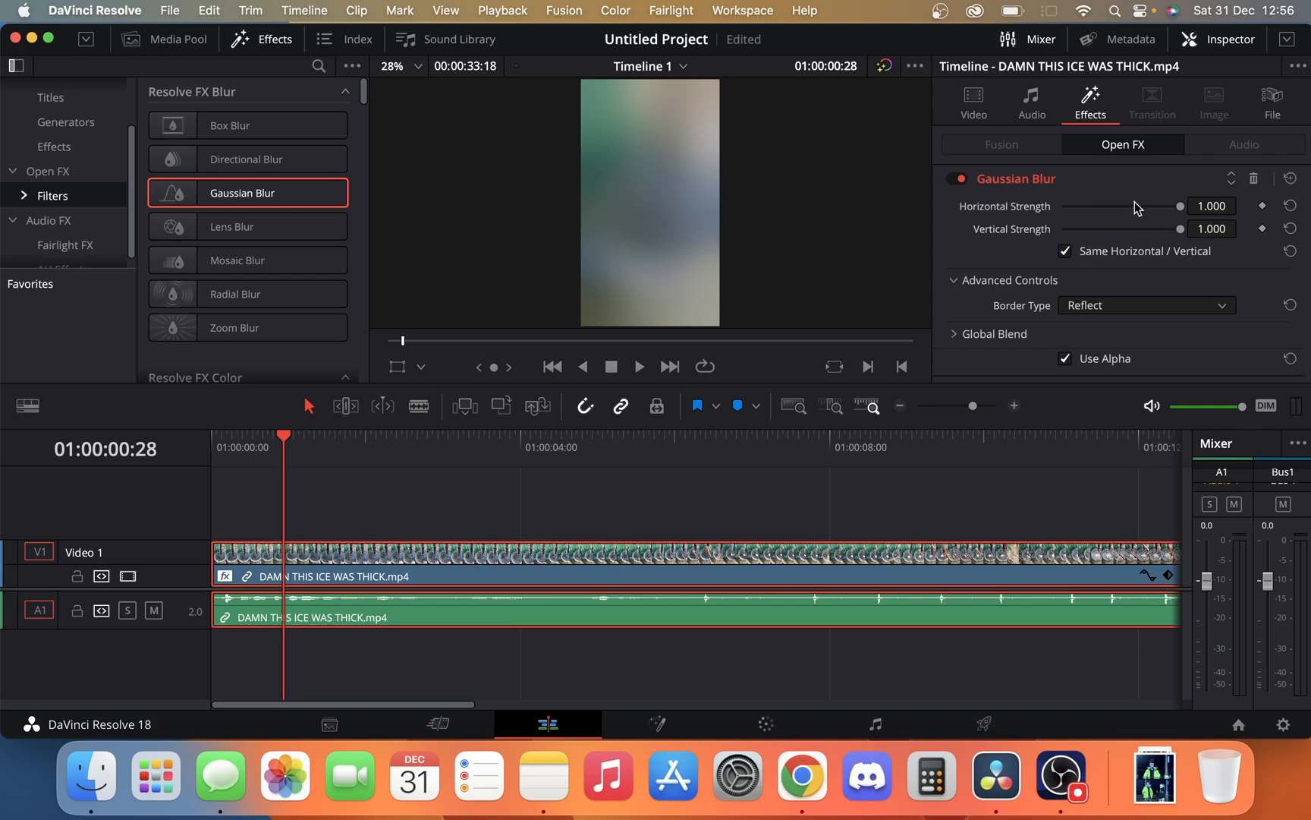
{"action": "left_click_drag", "start_coordinate": [1180, 206], "coordinate": [1063, 206]}
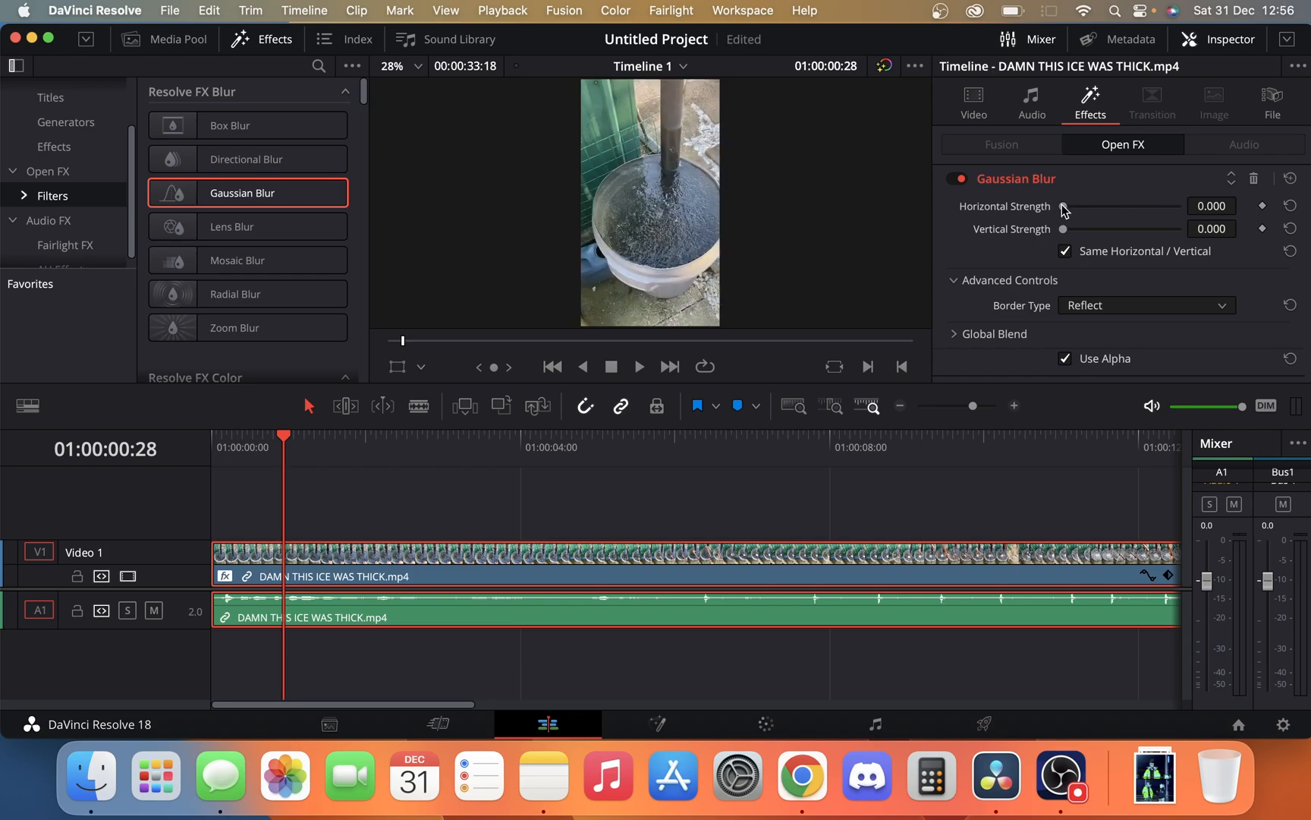
{"action": "mouse_move", "coordinate": [1060, 207]}
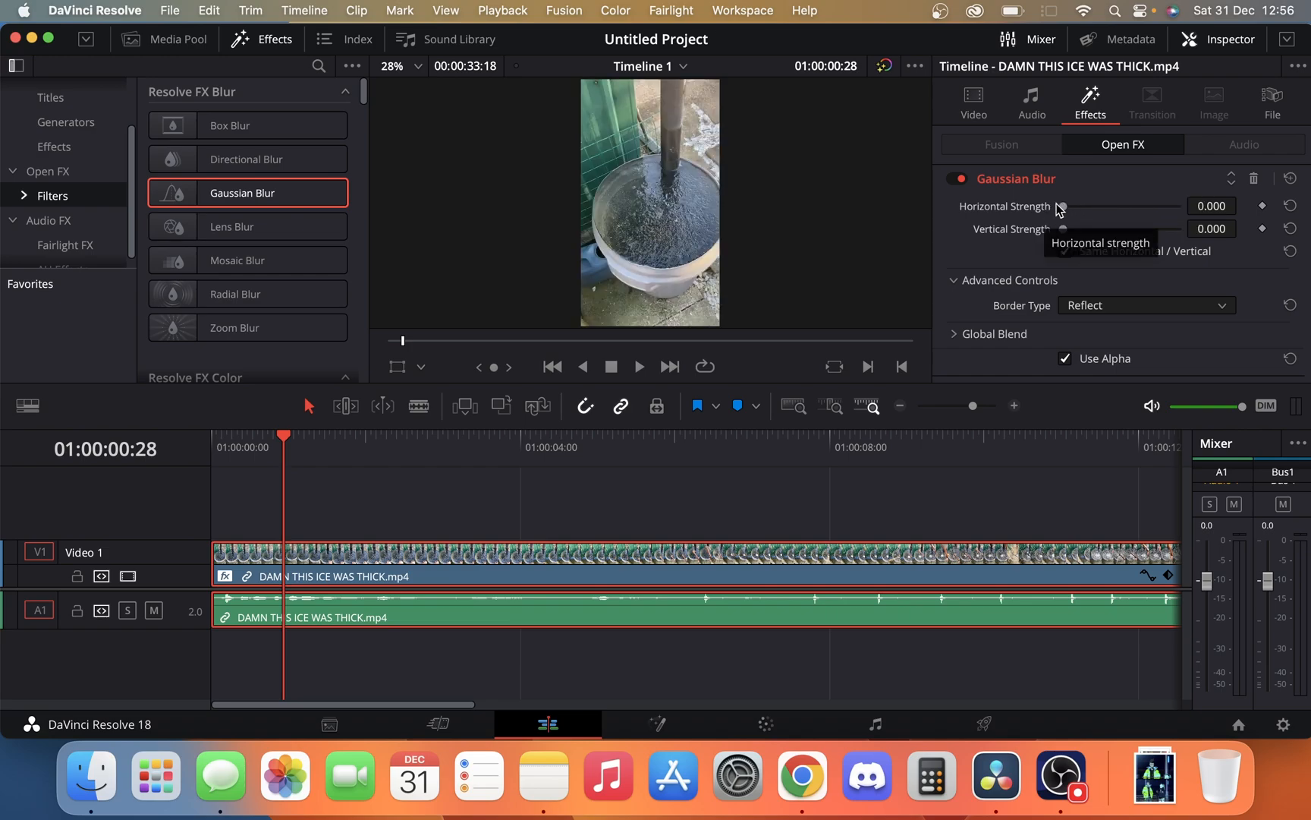
{"action": "left_click_drag", "start_coordinate": [1063, 206], "coordinate": [1164, 206]}
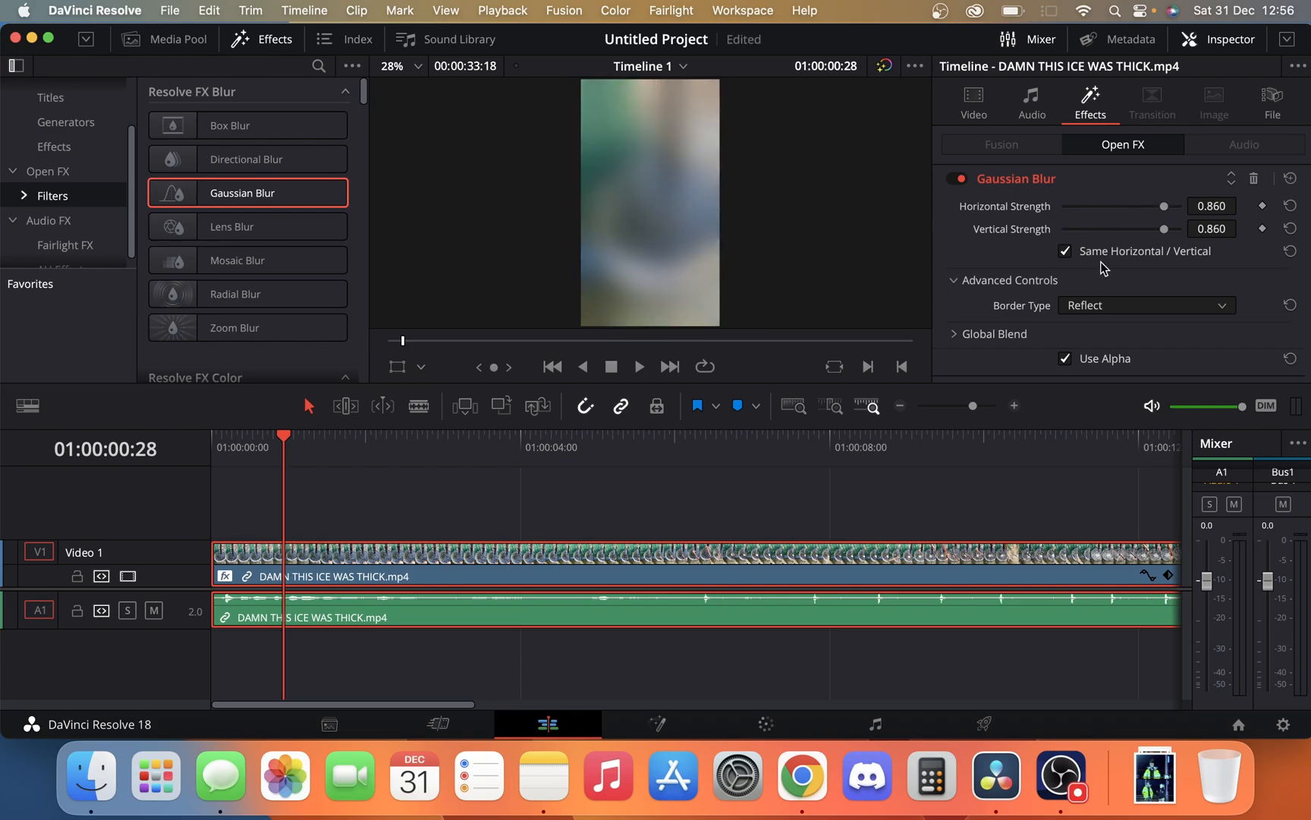